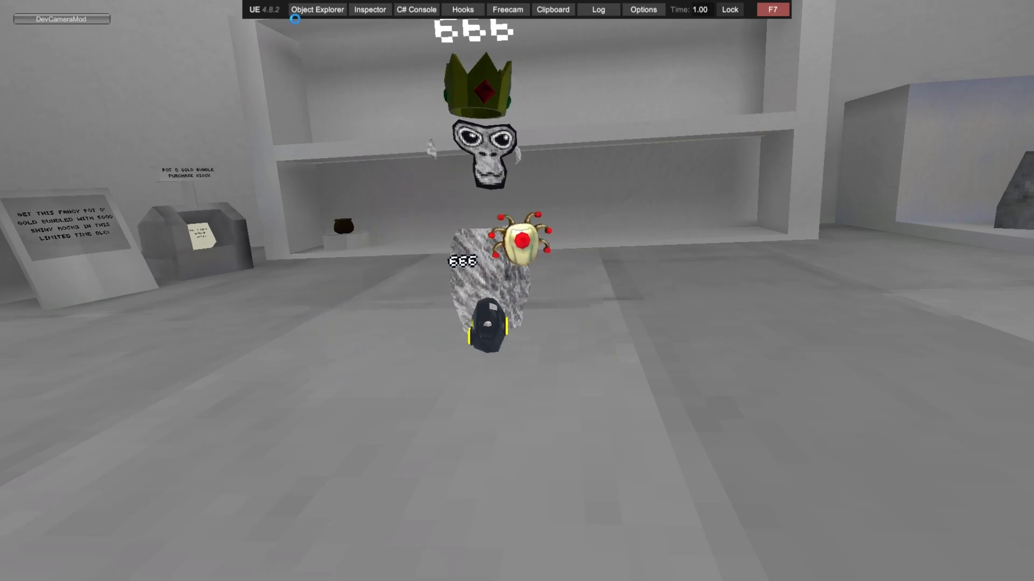
Search 'control' in Scene Explorer and inspect the CosmeticsController object under Global/Photon Manager
{"action": "left_click", "coordinate": [320, 10]}
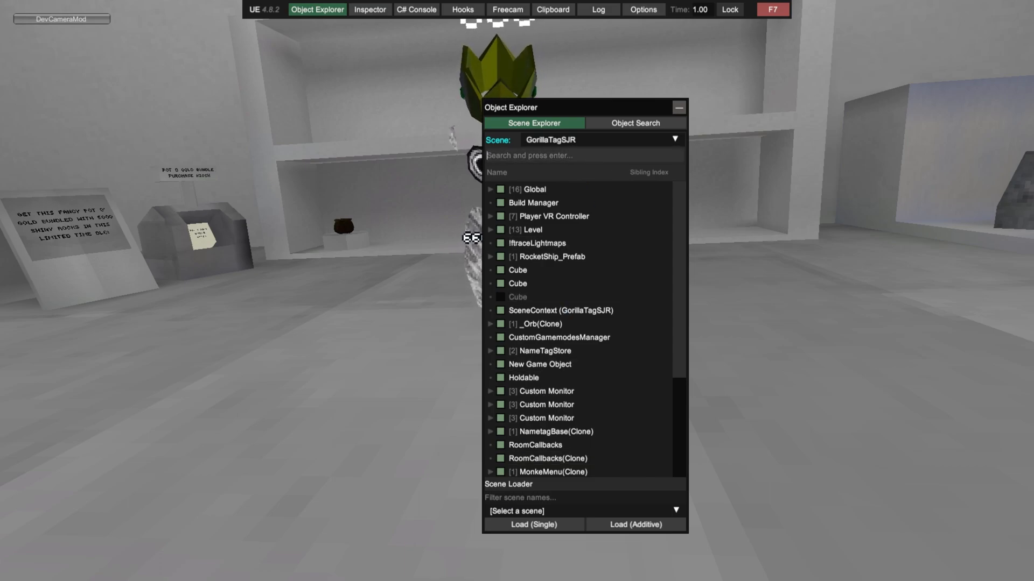
{"action": "type", "text": "contro"}
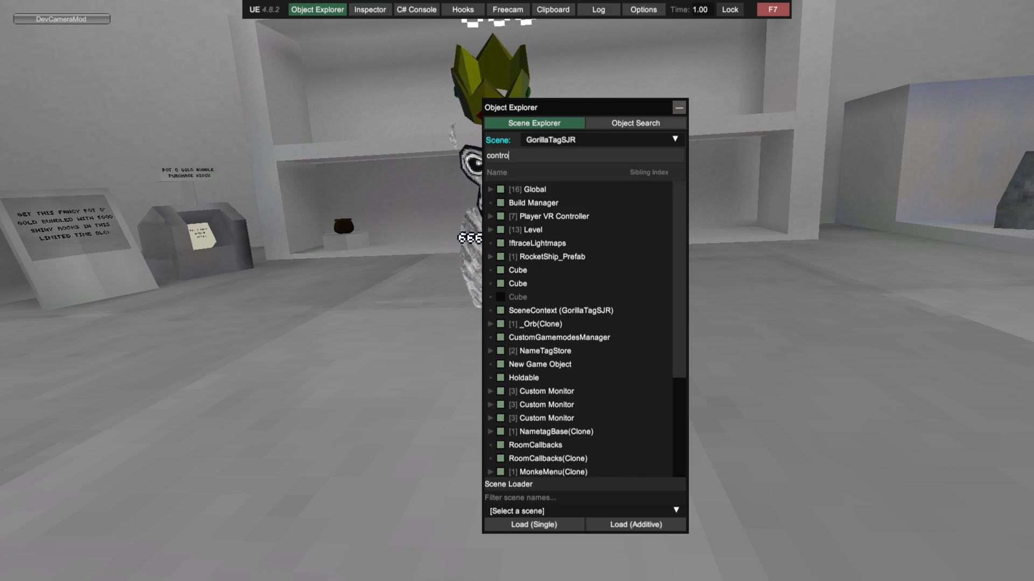
{"action": "type", "text": "l"}
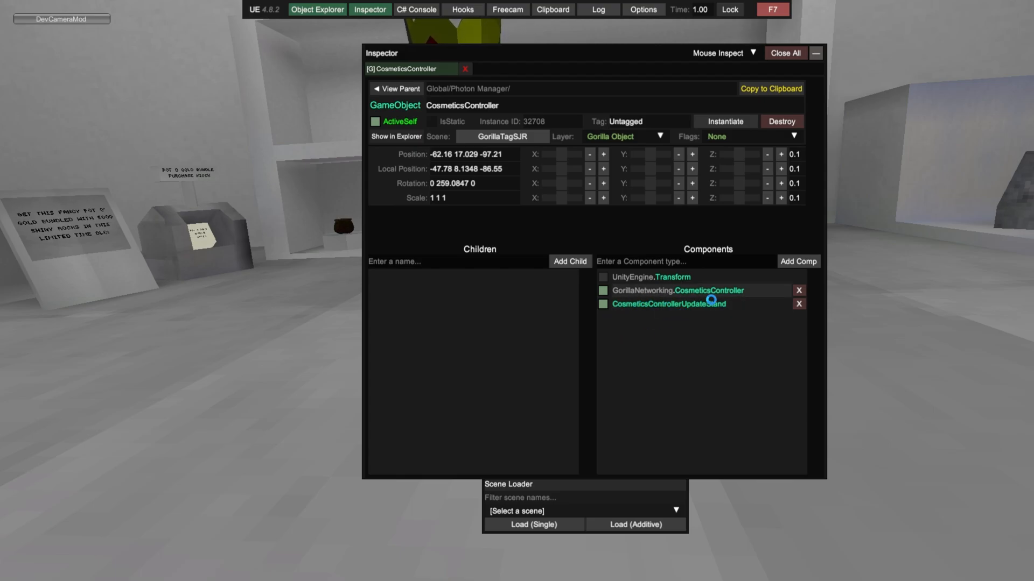
Expand allCosmeticsDict on the CosmeticsController script and select the LBAAK. item id at key 45
{"action": "left_click", "coordinate": [708, 290]}
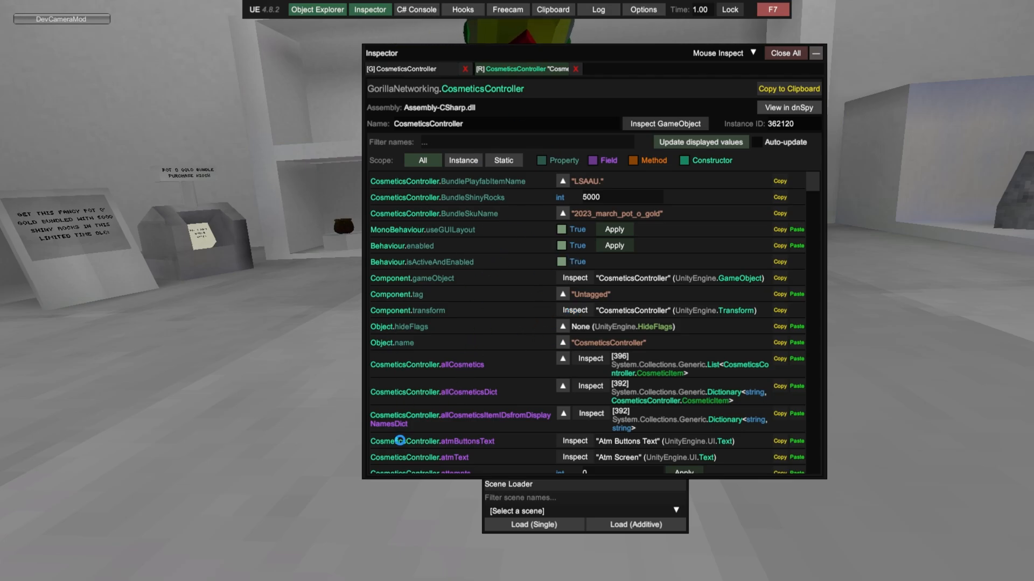
{"action": "mouse_move", "coordinate": [431, 398]}
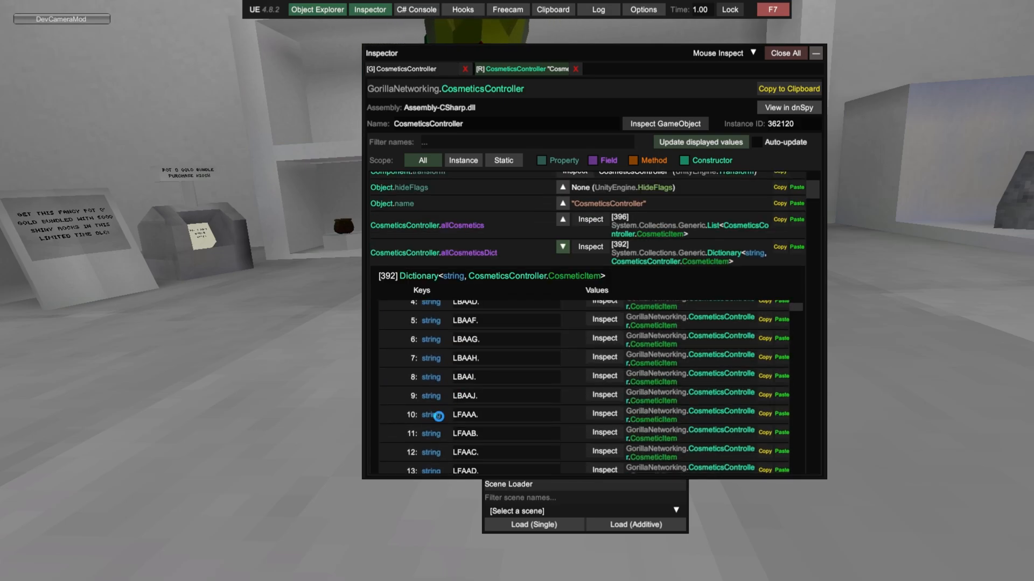
{"action": "scroll", "scroll_direction": "down", "scroll_amount": 3}
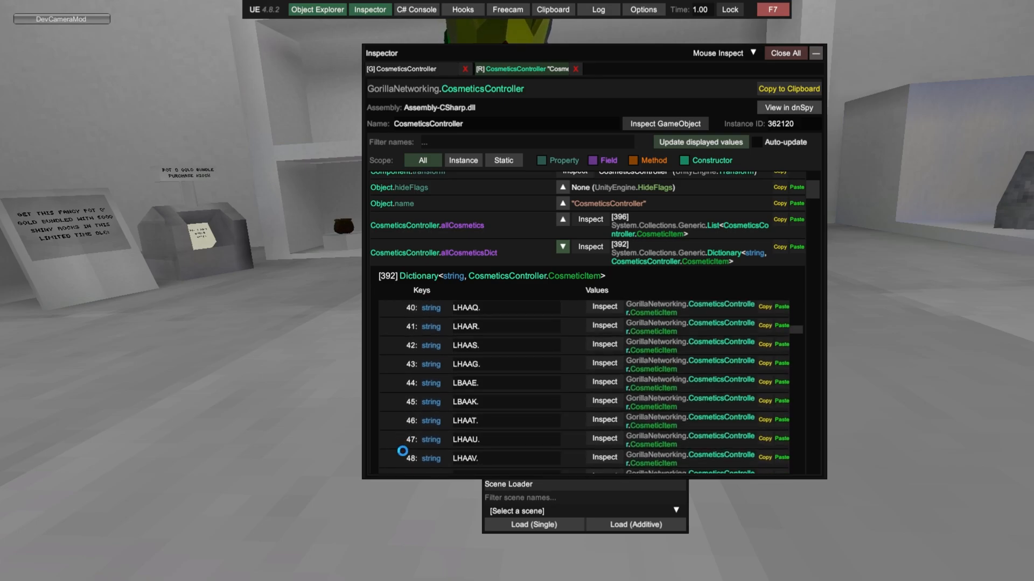
{"action": "mouse_move", "coordinate": [500, 411]}
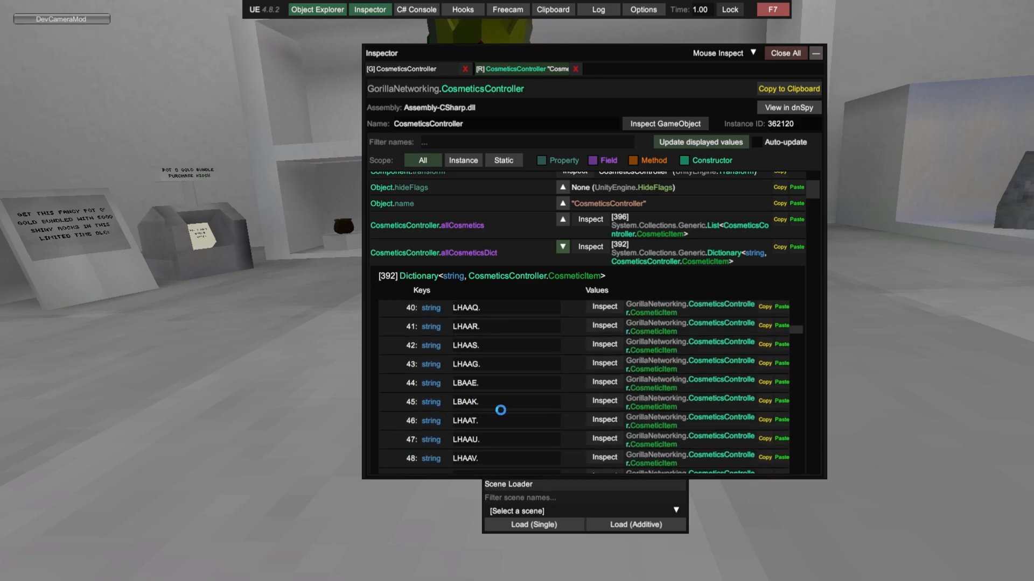
{"action": "double_click", "coordinate": [464, 402]}
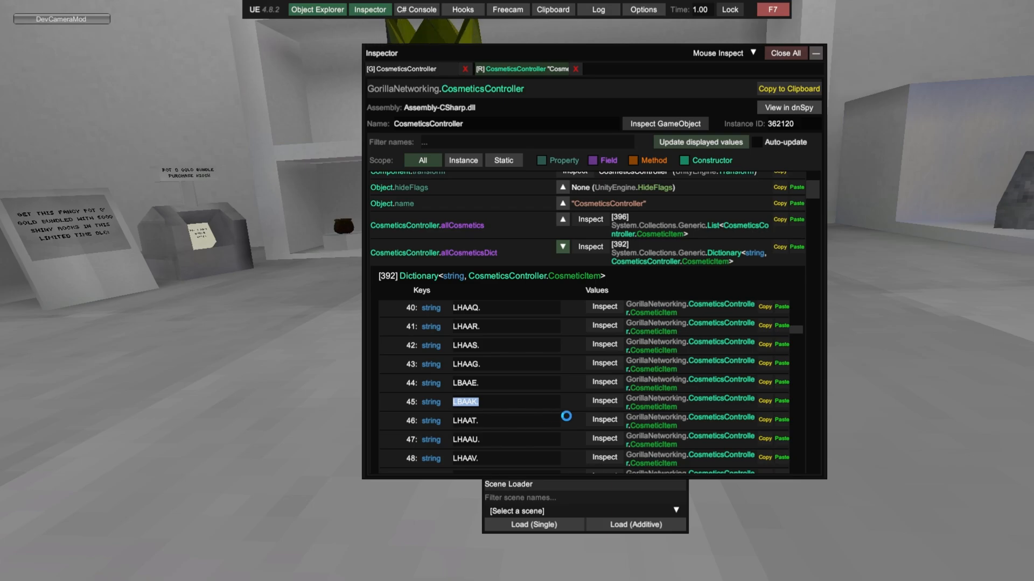
{"action": "mouse_move", "coordinate": [602, 413]}
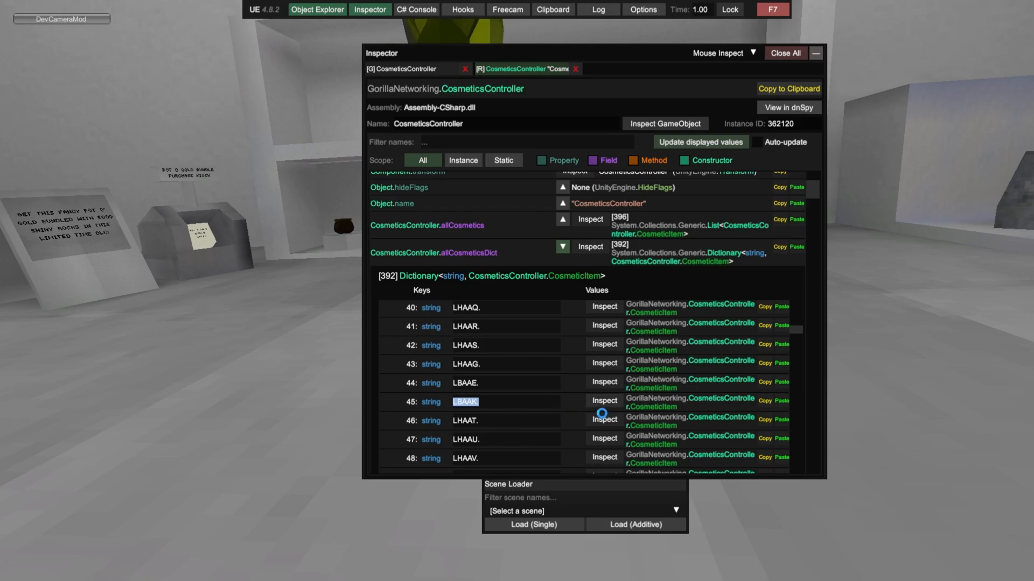
Inspect the LBAAK. CosmeticItem (free holdable 'MOD STICK'), then return to CosmeticsController members
{"action": "left_click", "coordinate": [604, 401]}
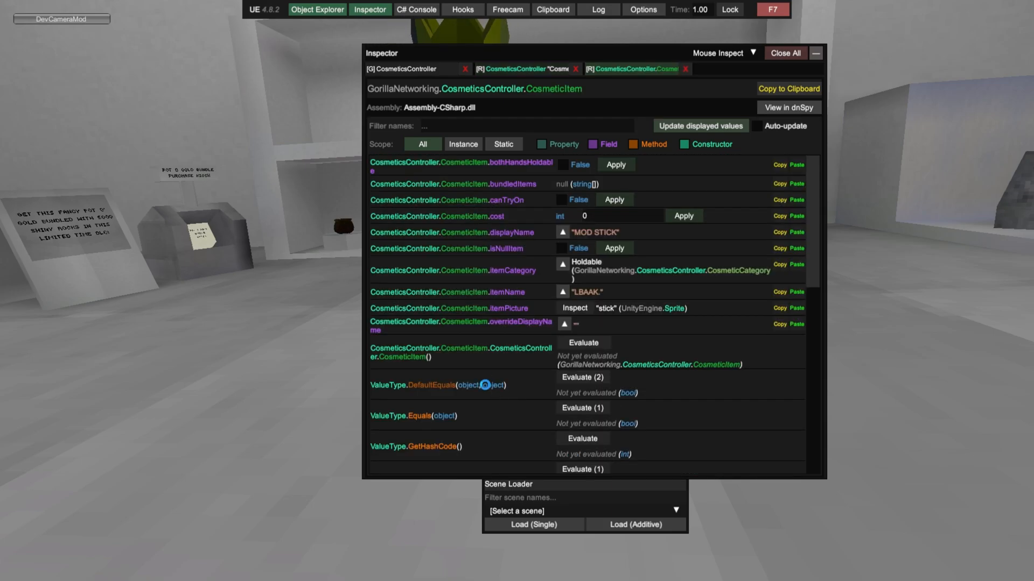
{"action": "mouse_move", "coordinate": [426, 207]}
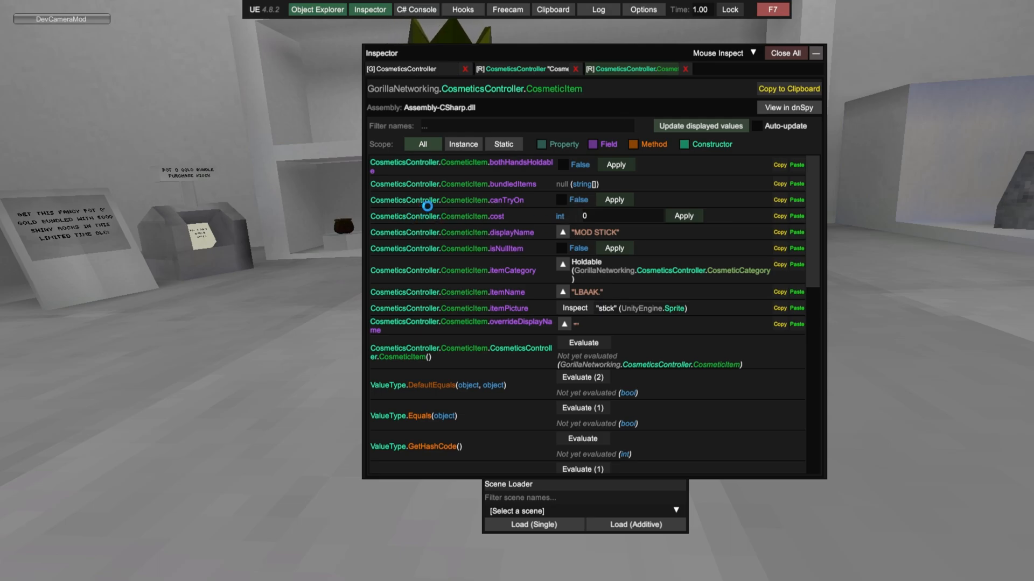
{"action": "mouse_move", "coordinate": [470, 200]}
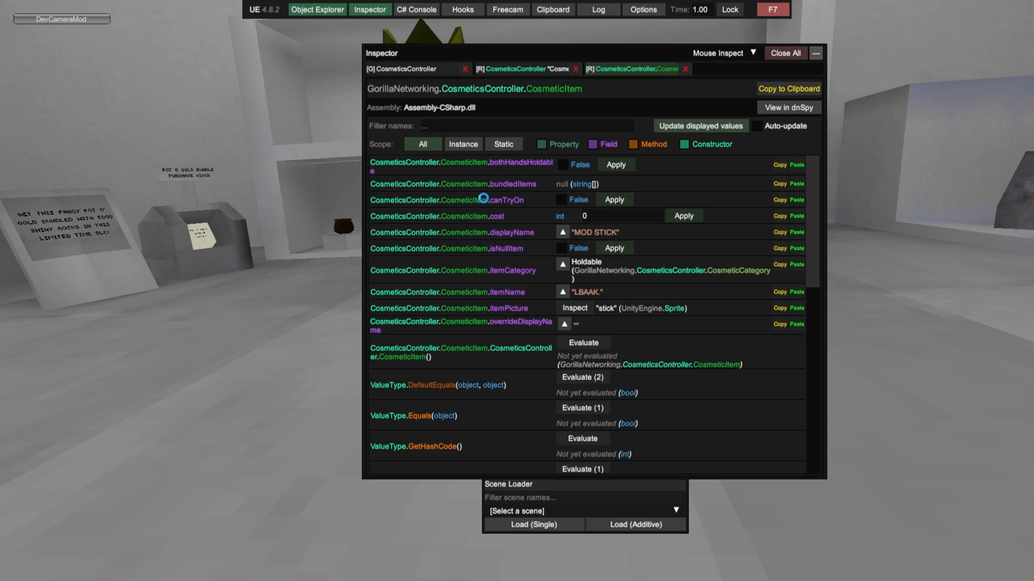
{"action": "left_click", "coordinate": [560, 200]}
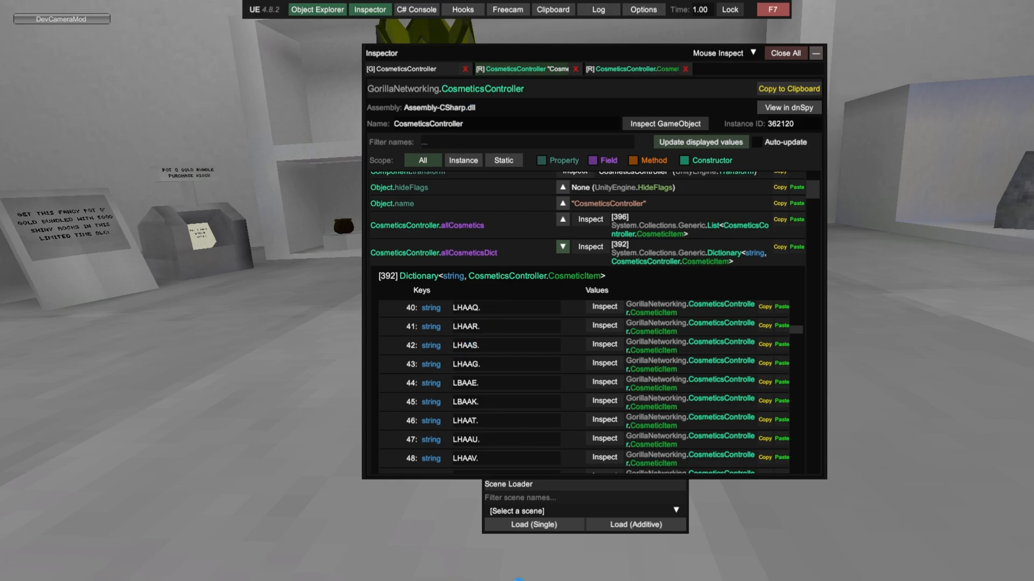
Filter CosmeticsController members by 'unlock' to reveal the UnlockItem(string) method
{"action": "type", "text": "unlock"}
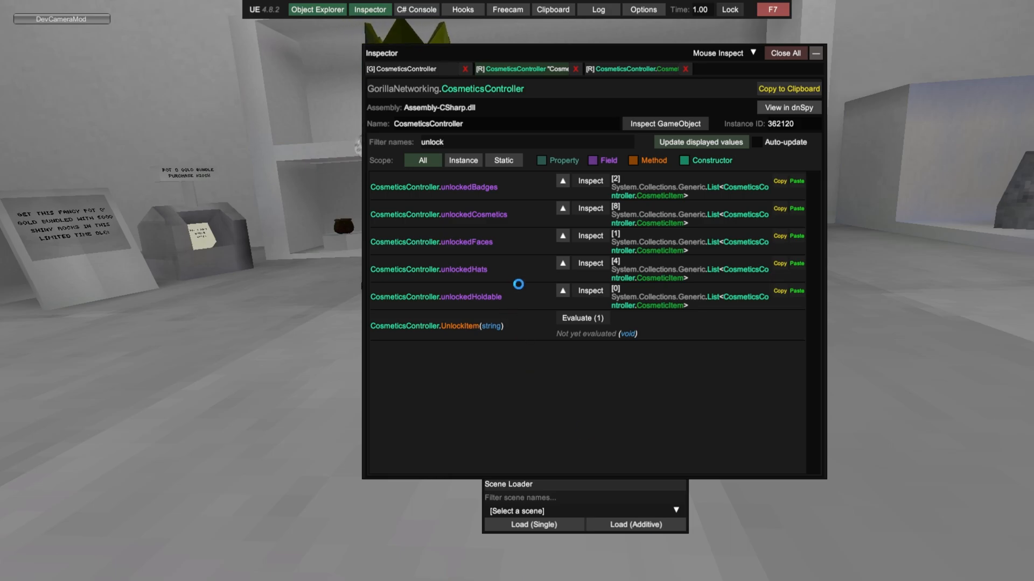
{"action": "mouse_move", "coordinate": [468, 218]}
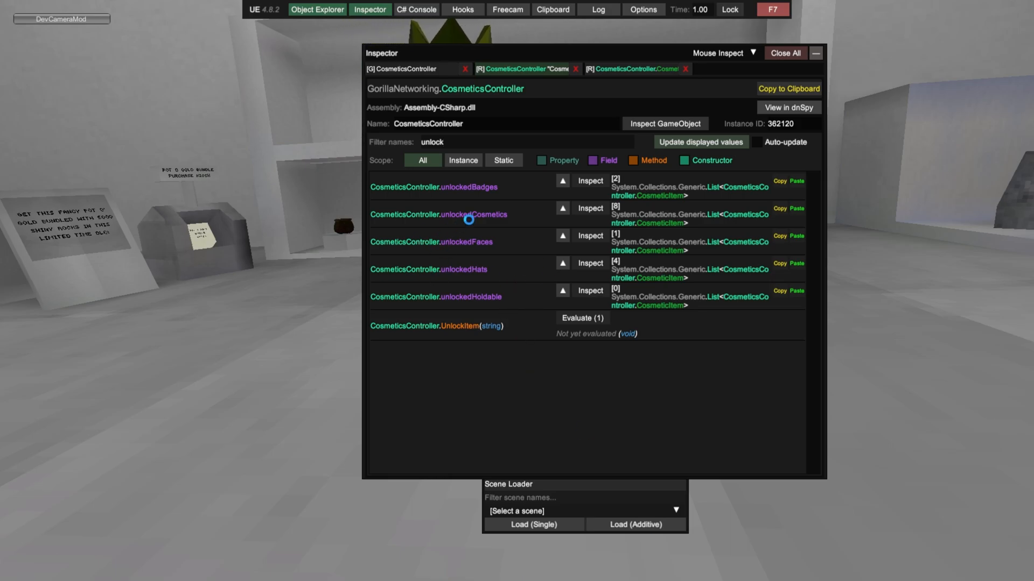
{"action": "mouse_move", "coordinate": [454, 242]}
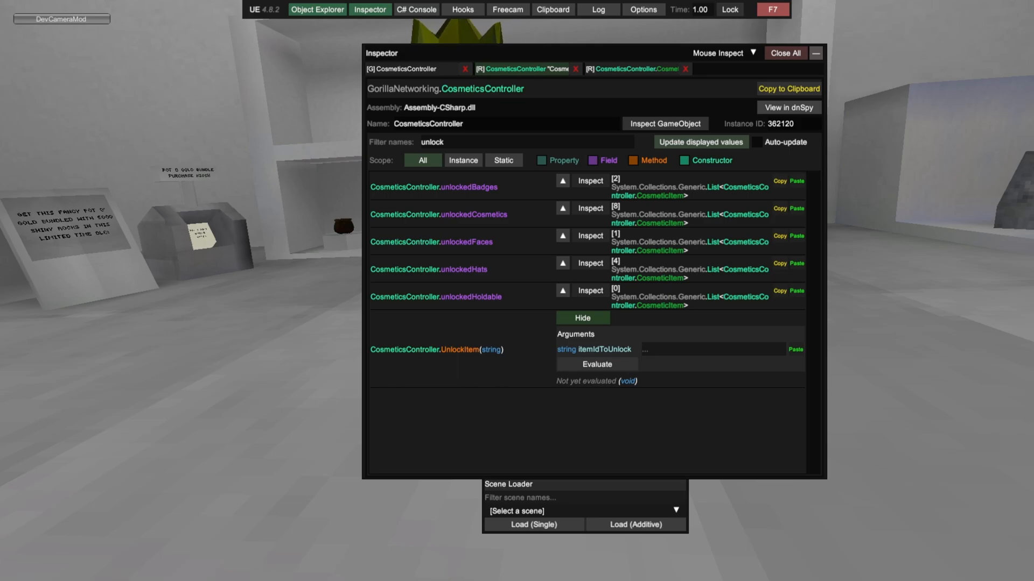
Evaluate UnlockItem with itemIdToUnlock set to LBAAK. so the cosmetic unlocks
{"action": "type", "text": "LB"}
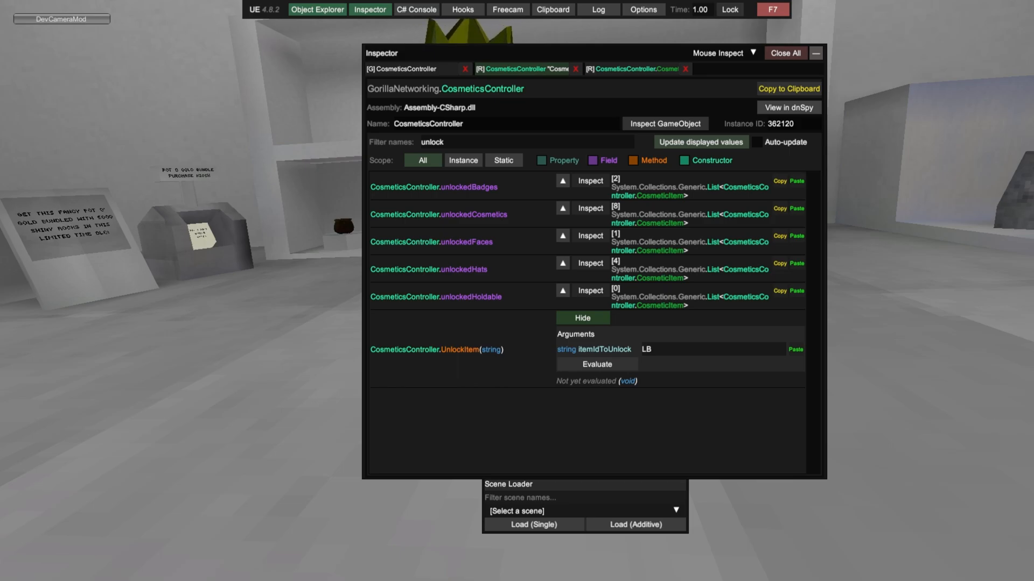
{"action": "type", "text": "AAK"}
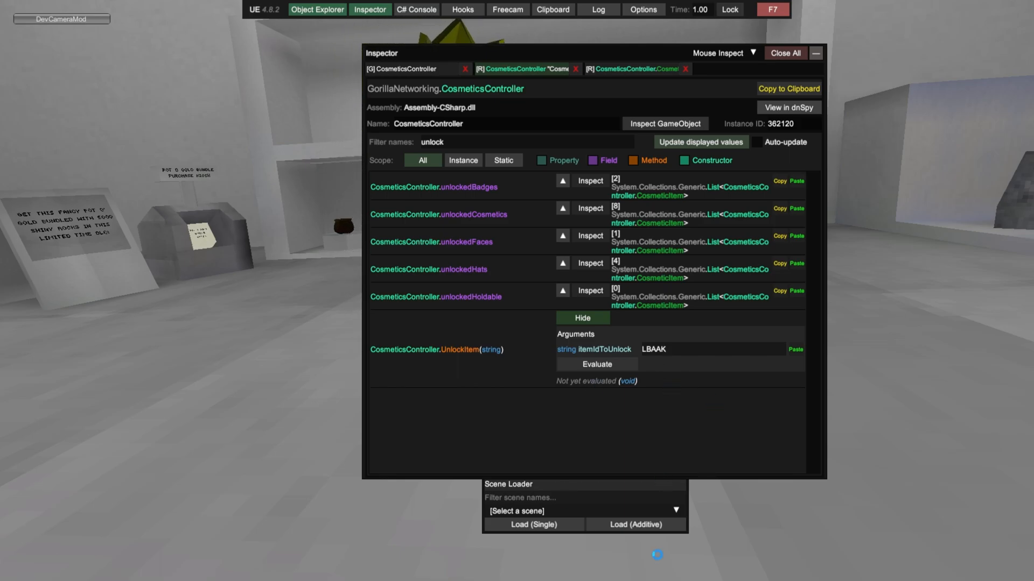
{"action": "left_click", "coordinate": [654, 349]}
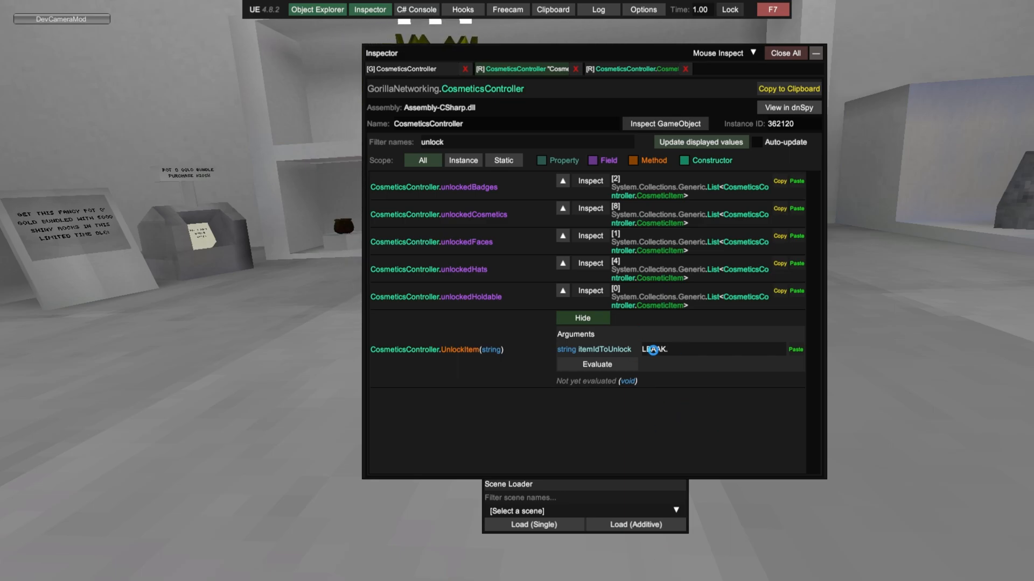
{"action": "left_click", "coordinate": [597, 364]}
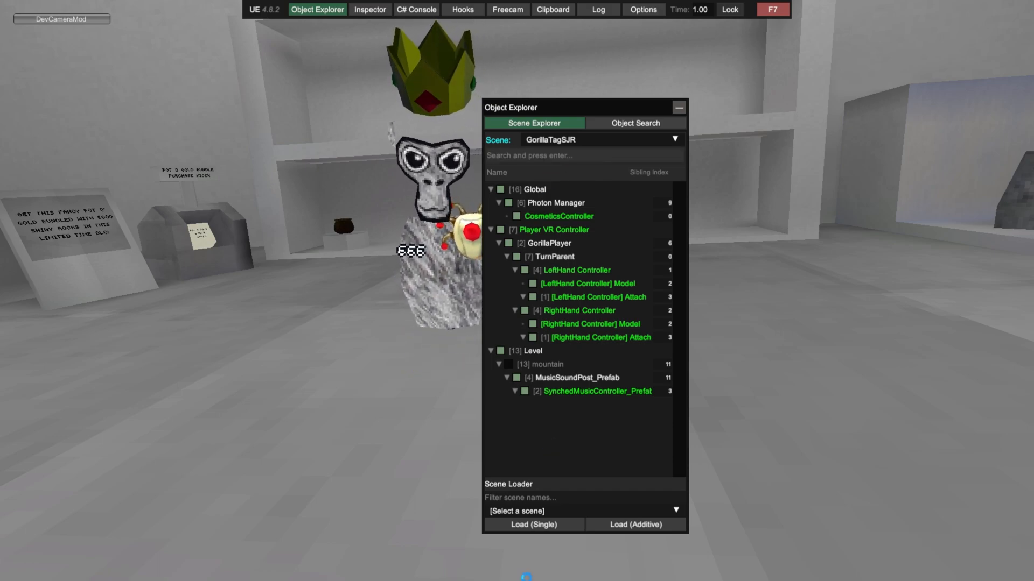
Search 'try' in Scene Explorer and inspect the TryOnRoom trigger with its CosmeticBoundaryTrigger
{"action": "type", "text": "try"}
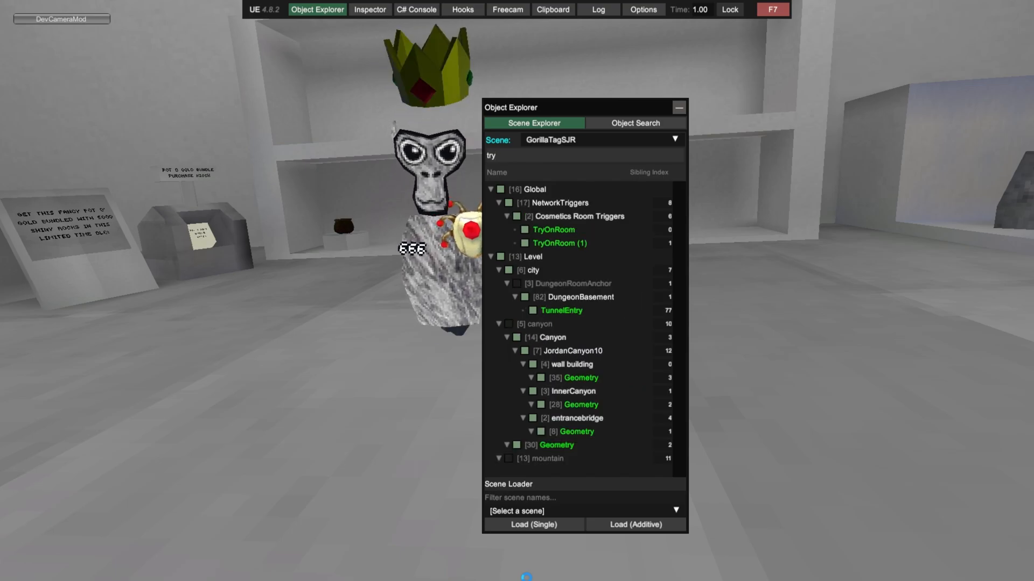
{"action": "left_click", "coordinate": [553, 230]}
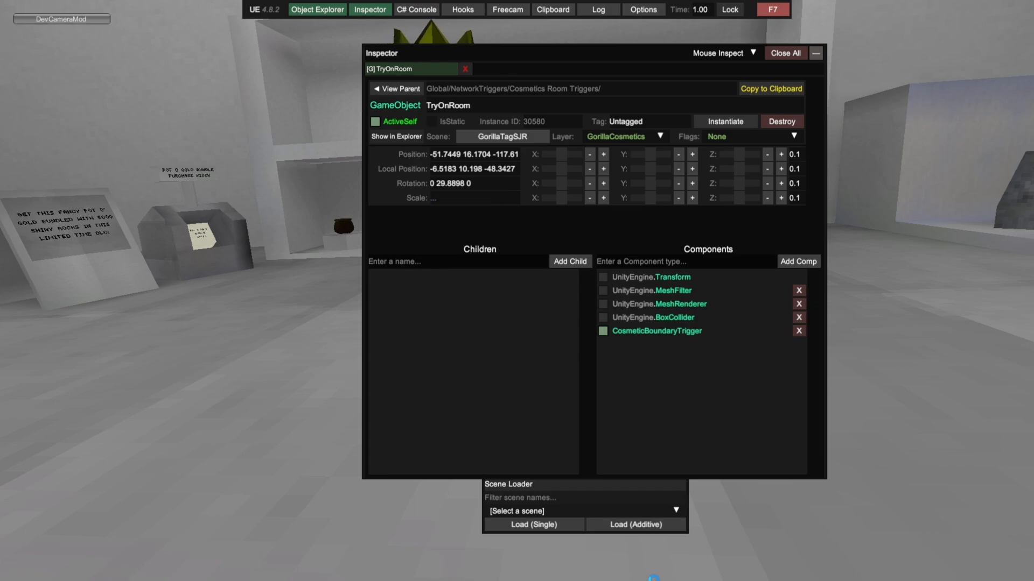
Enter 1000 10 into TryOnRoom's Scale field to enlarge the trigger
{"action": "type", "text": "1000"}
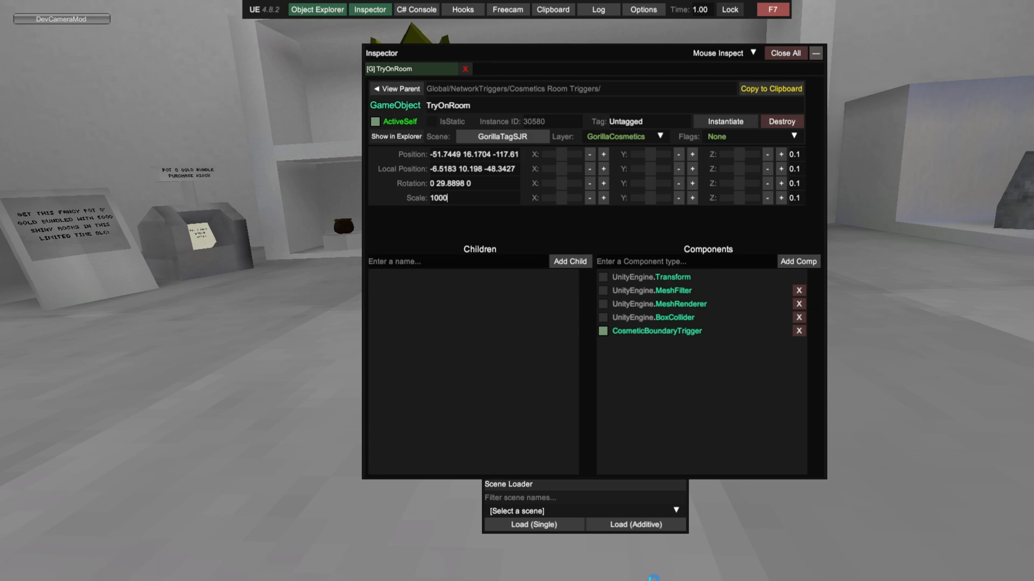
{"action": "type", "text": "10"}
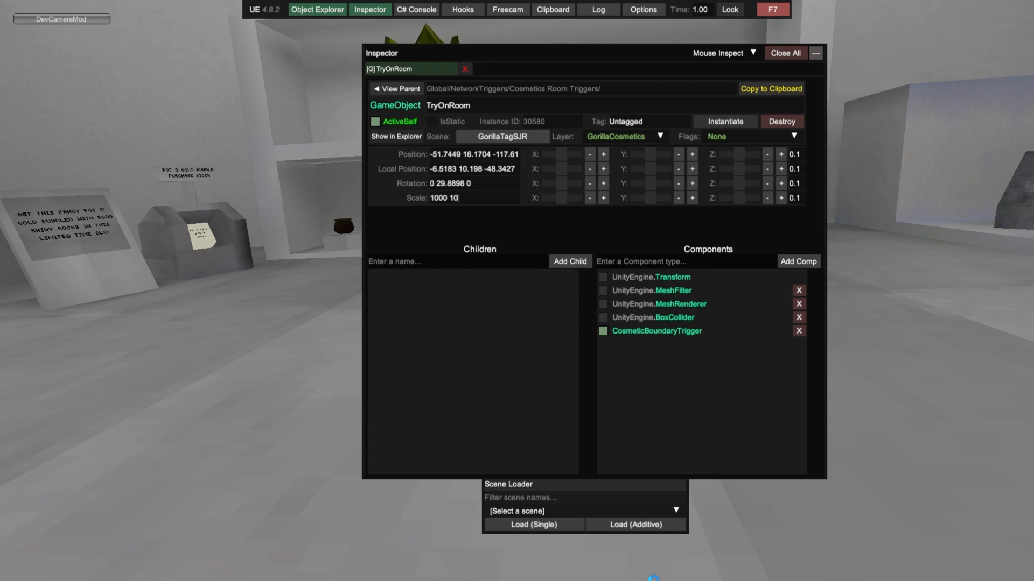